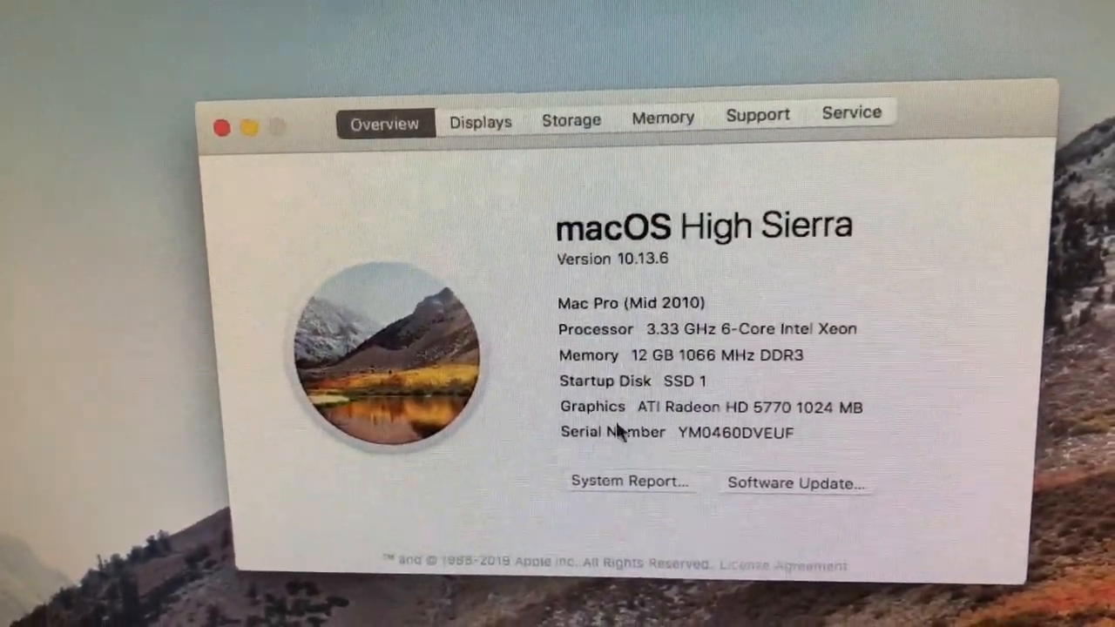
Scroll the left MacPro5,1 result page down to its Single-Core Performance breakdown.
left_click(656, 482)
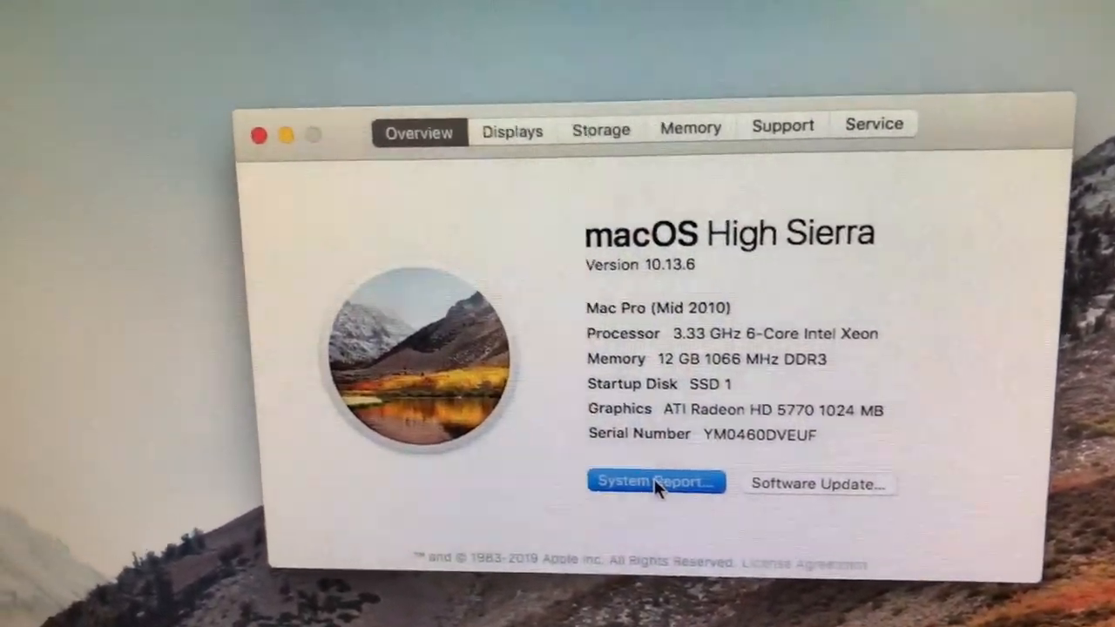
left_click(656, 483)
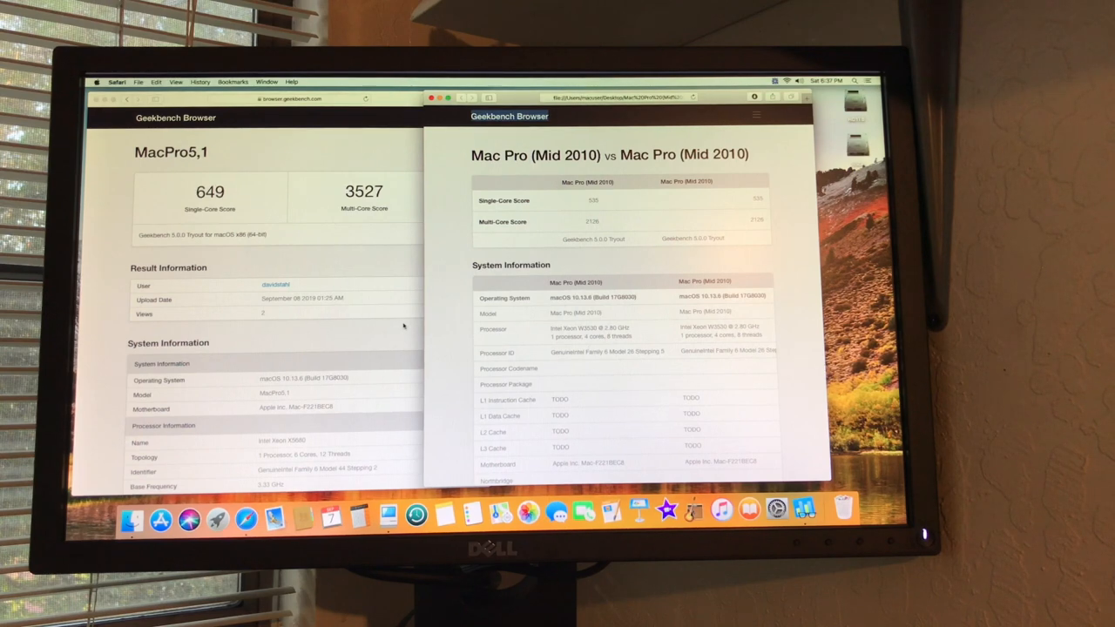
mouse_move(613, 225)
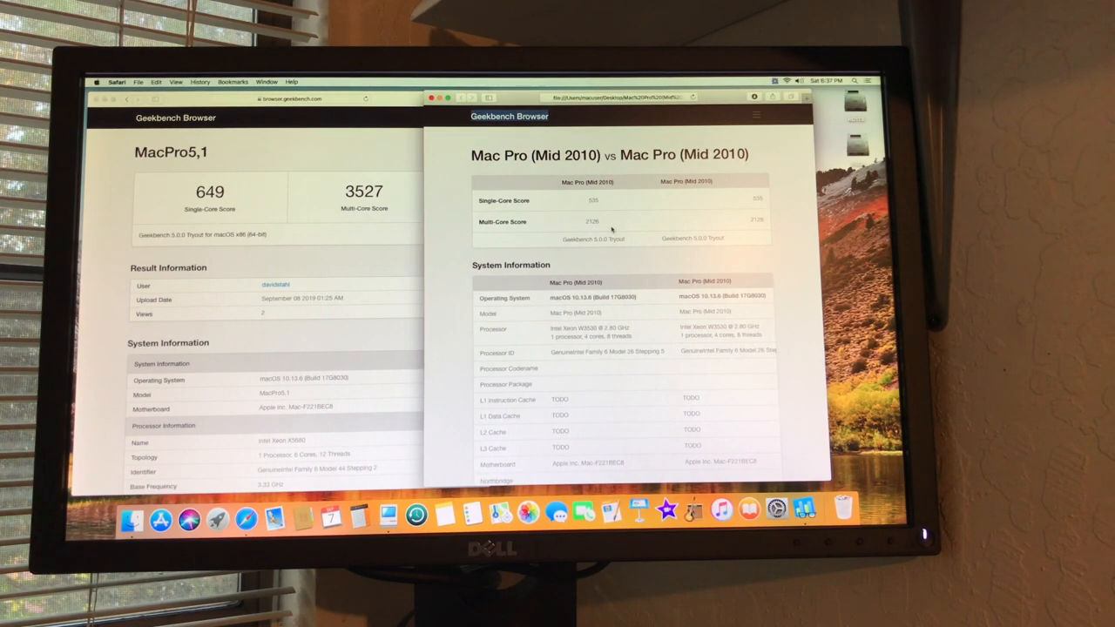
mouse_move(680, 275)
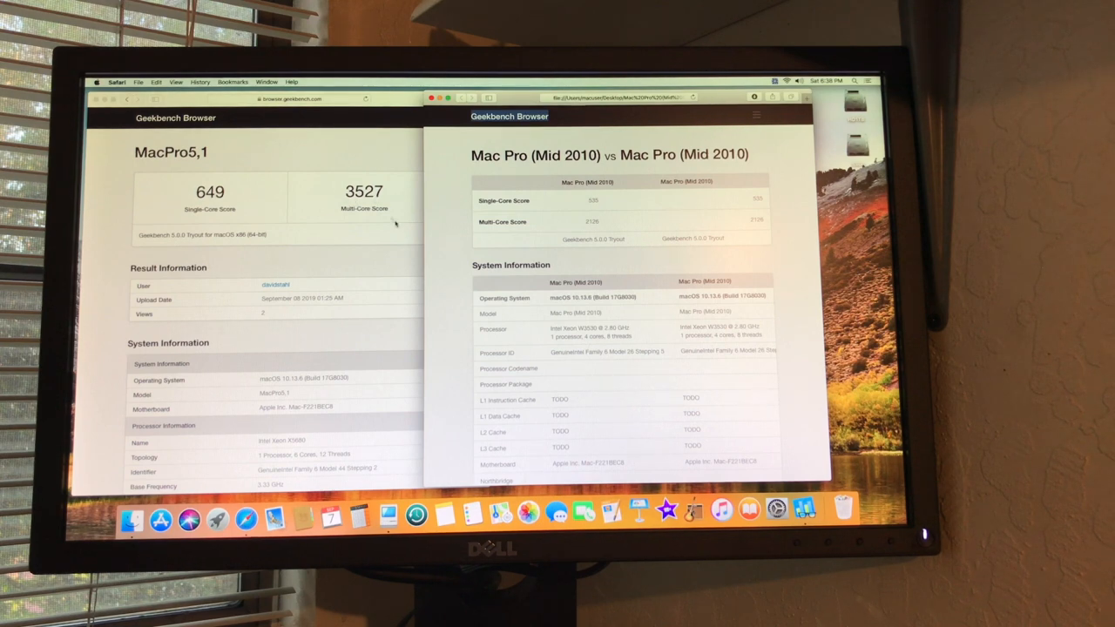
scroll("down", 3)
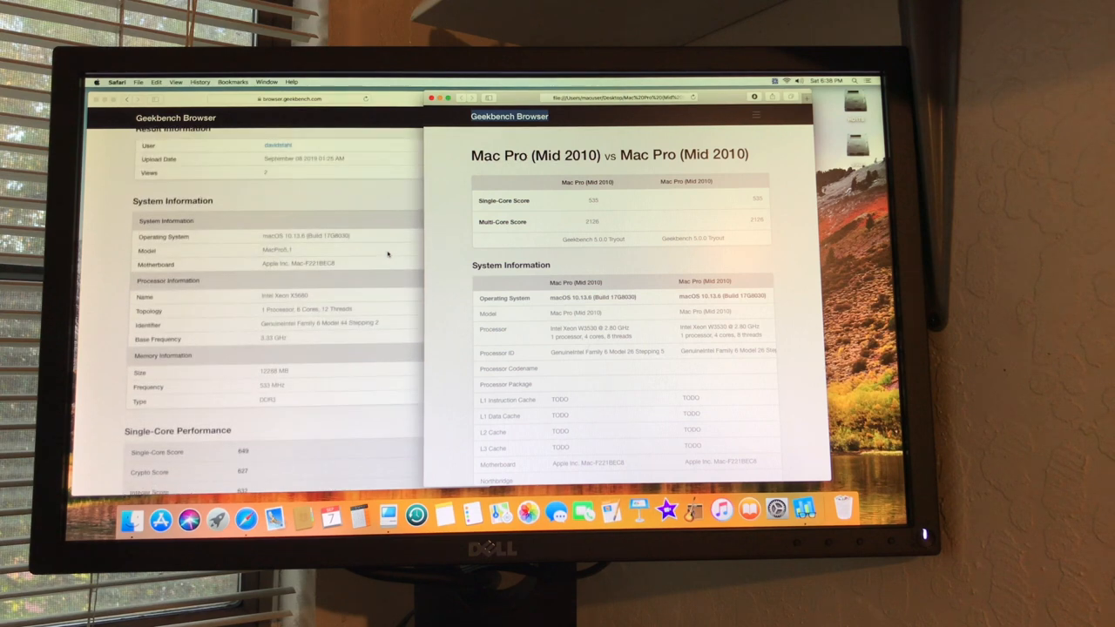
scroll("down", 3)
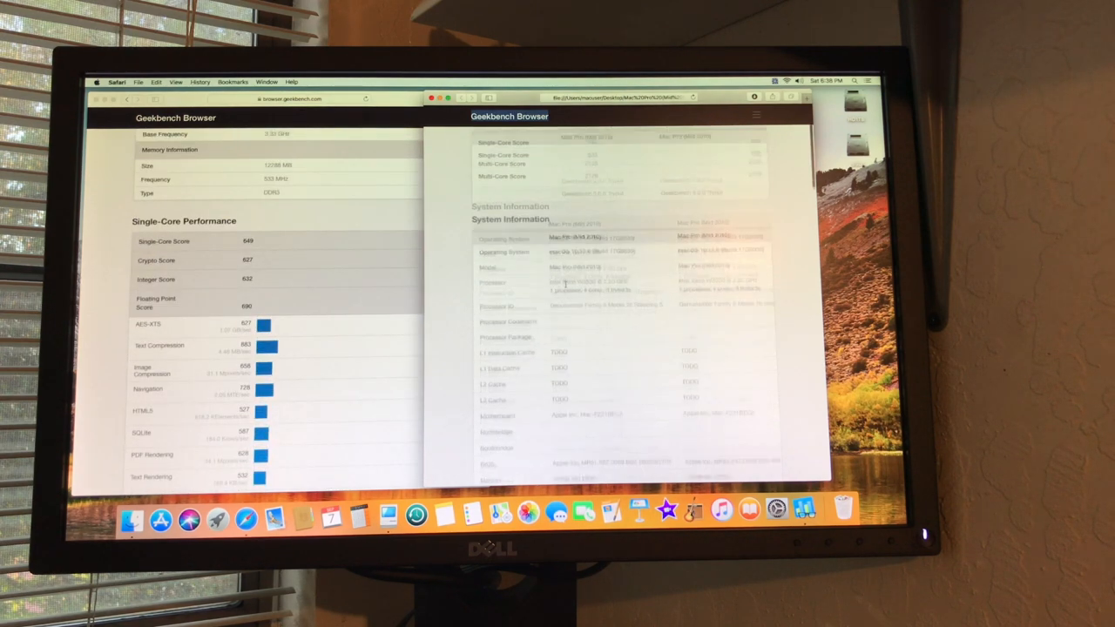
scroll("down", 3)
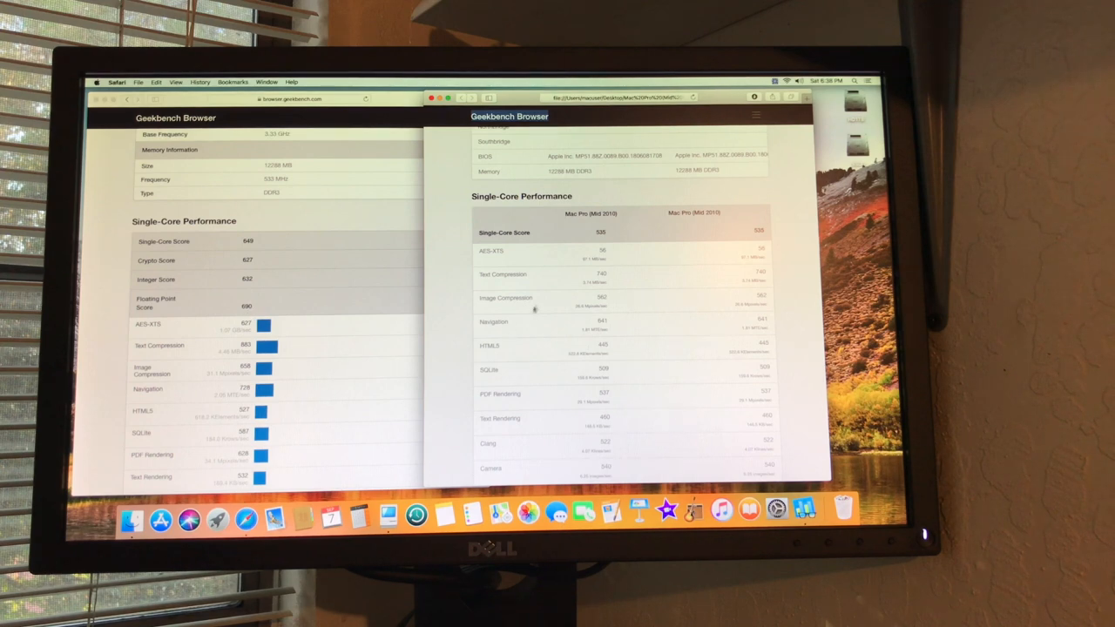
Scroll the right comparison page down to its bottom, showing the multi-core test results.
scroll("down", 3)
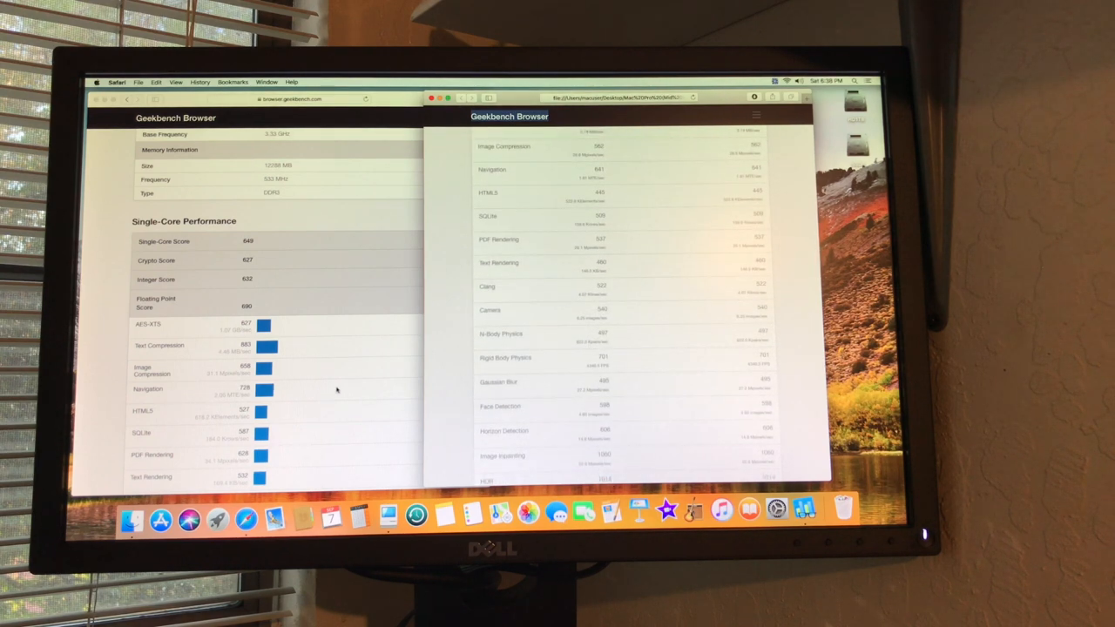
scroll("down", 3)
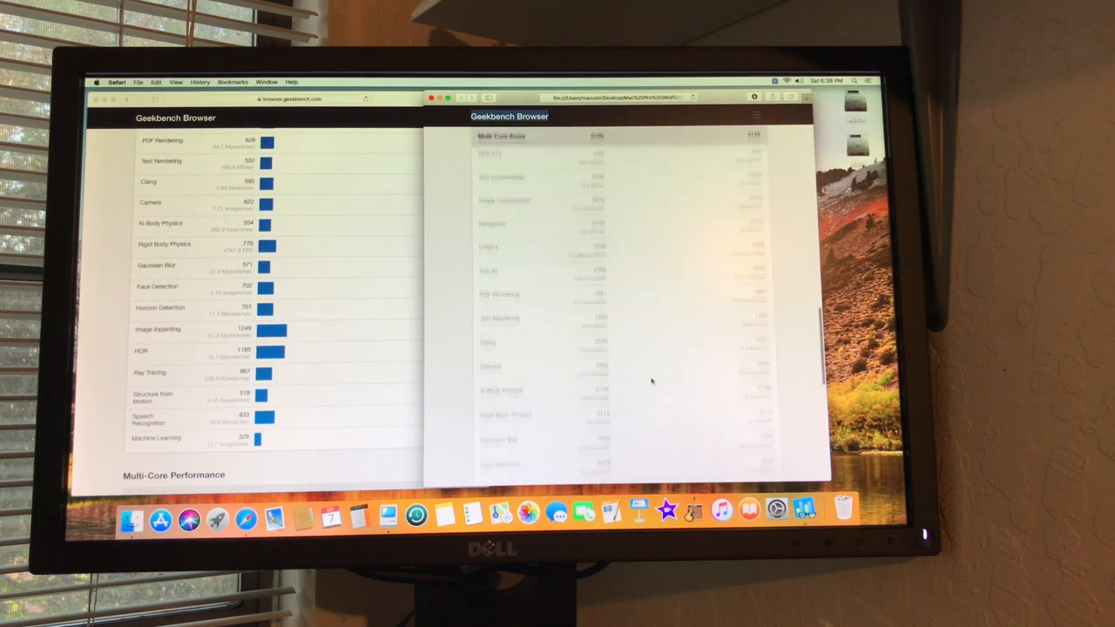
scroll("down", 3)
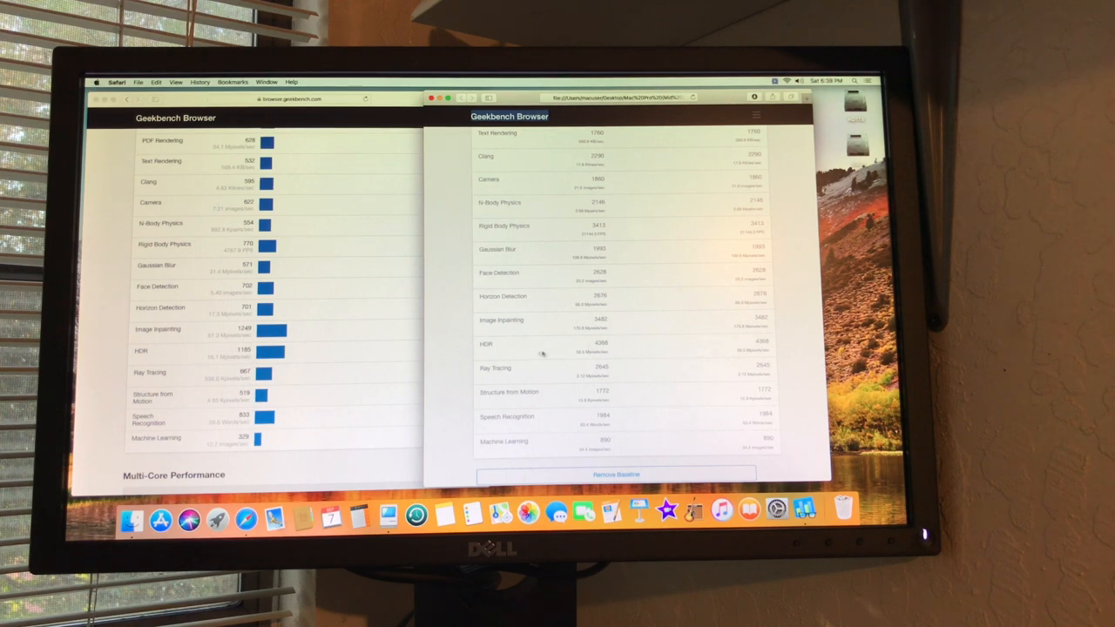
mouse_move(526, 353)
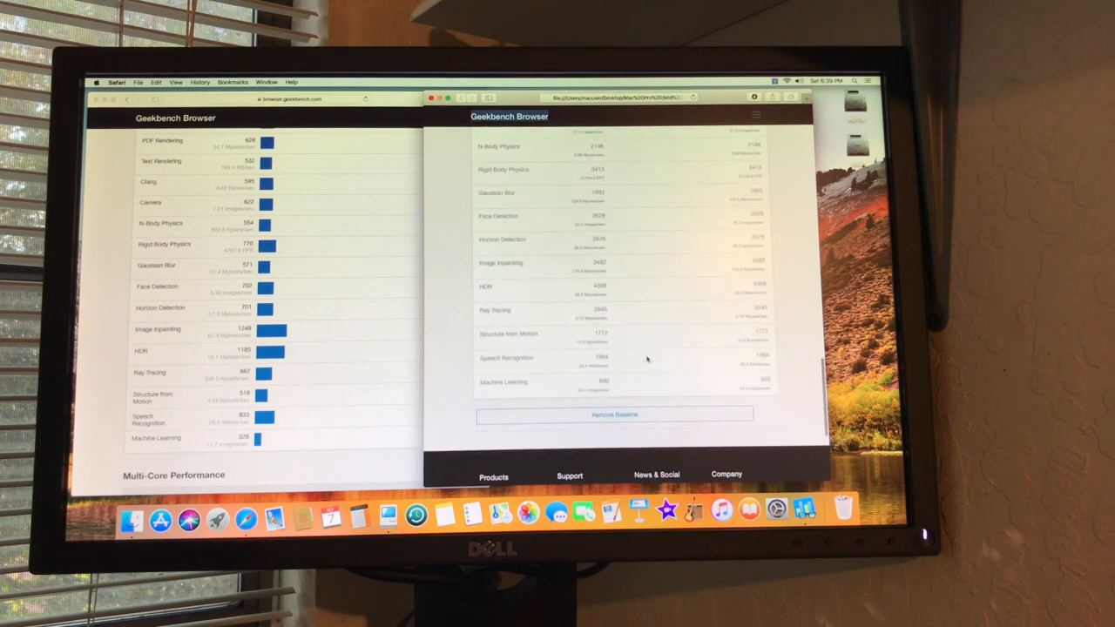
Scroll both pages to their Multi-Core Performance scores and per-test breakdown tables.
scroll("down", 3)
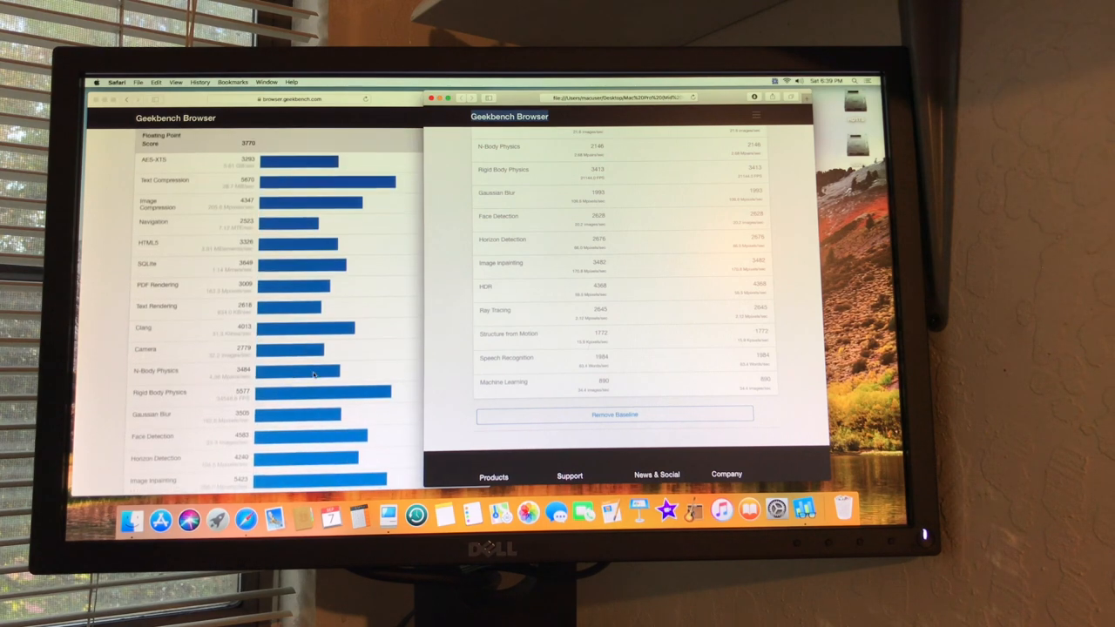
scroll("down", 3)
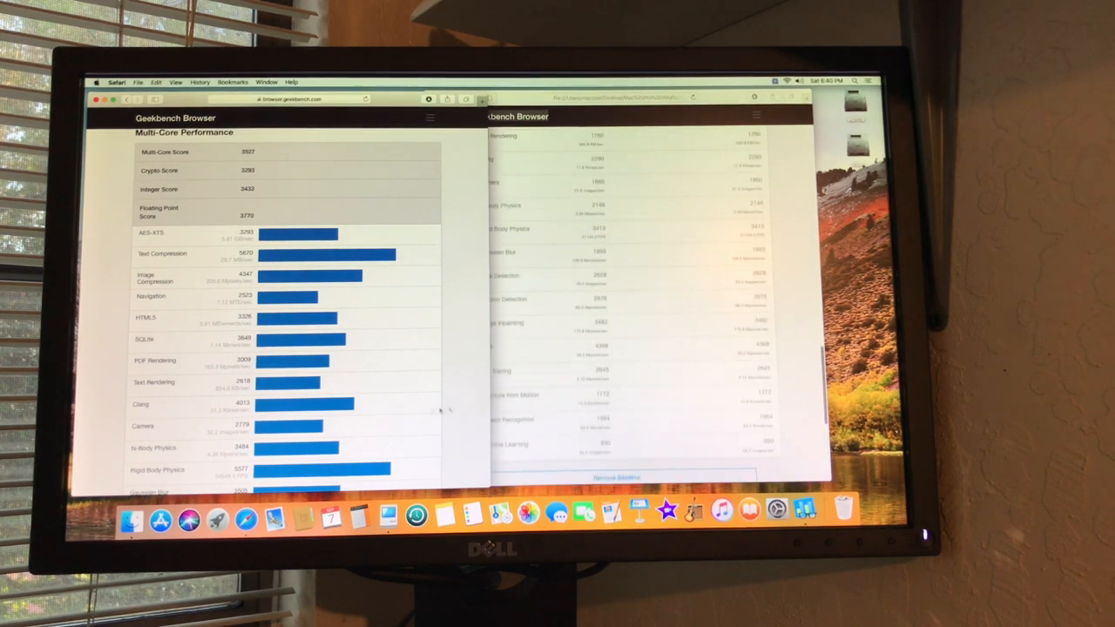
scroll("down", 3)
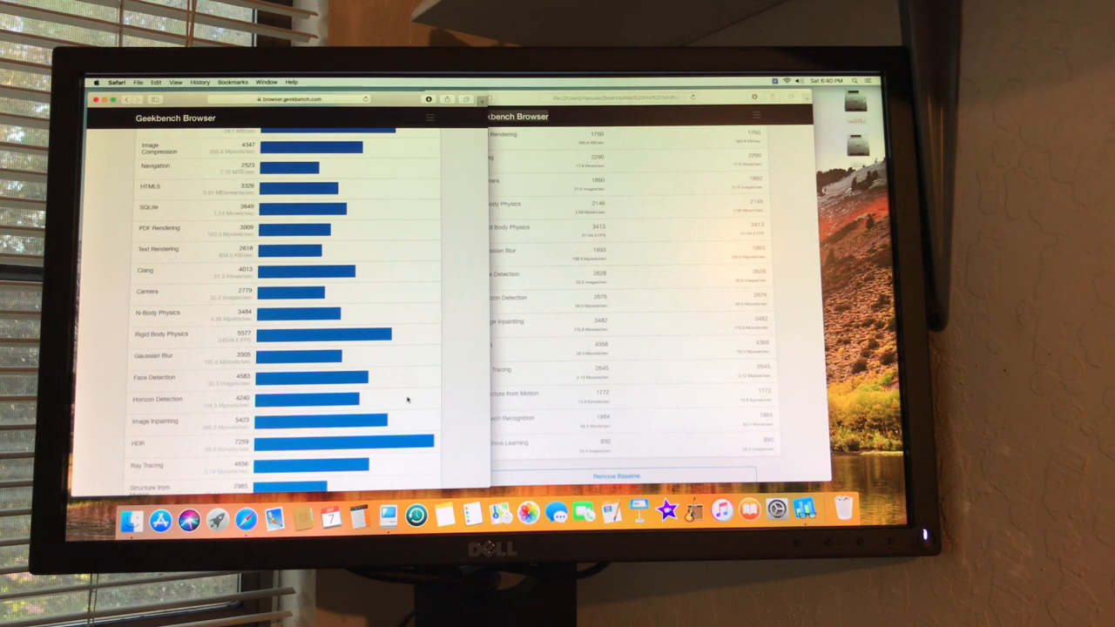
scroll("down", 3)
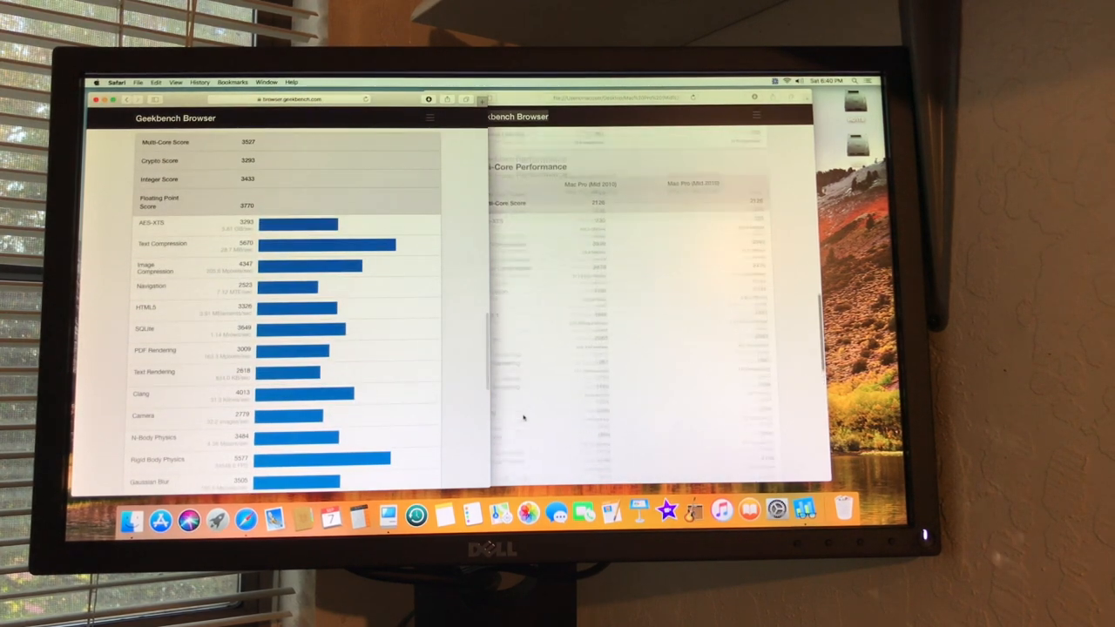
scroll("down", 3)
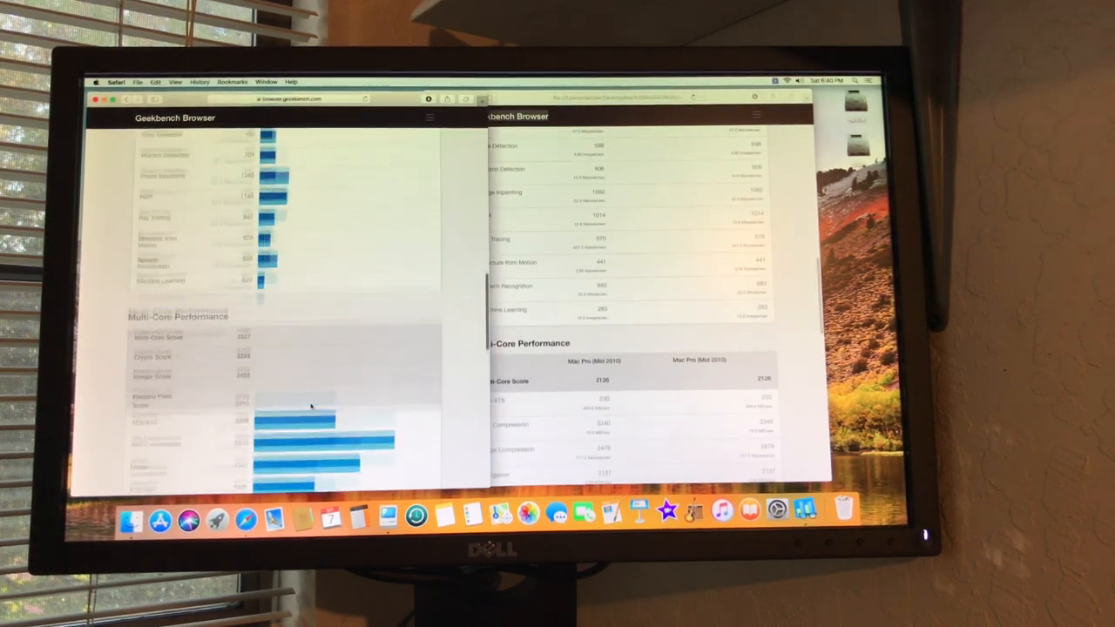